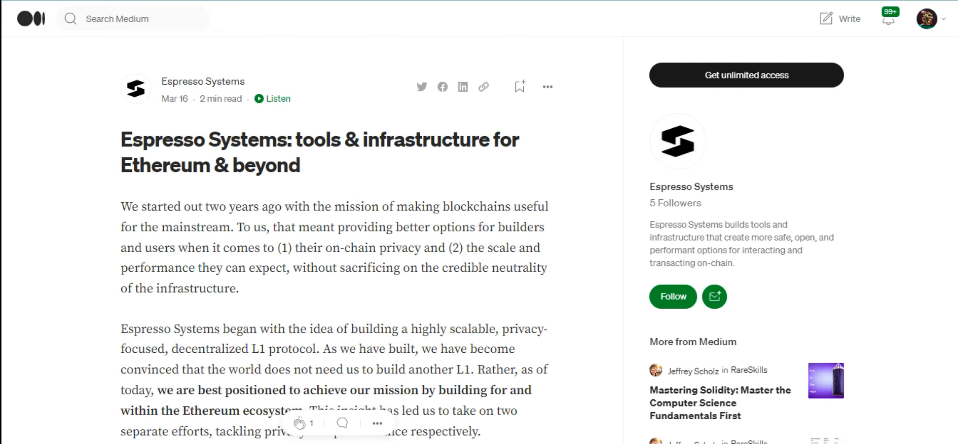
pyautogui.scroll(-3)
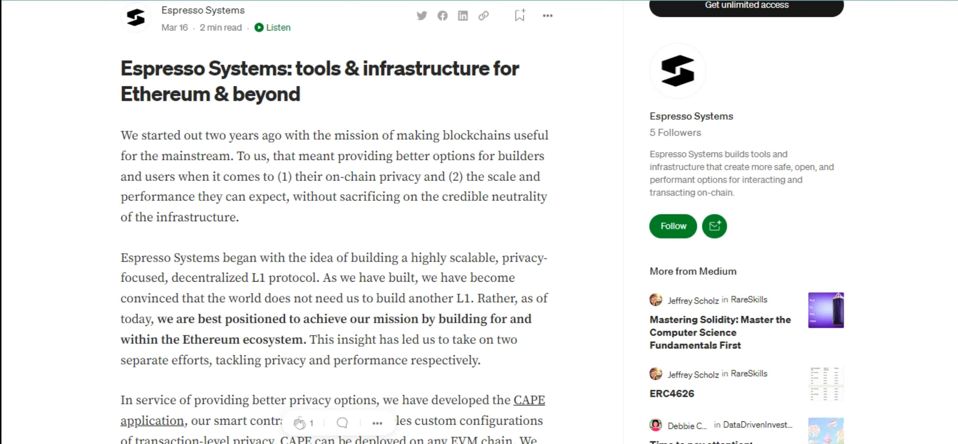
pyautogui.scroll(-3)
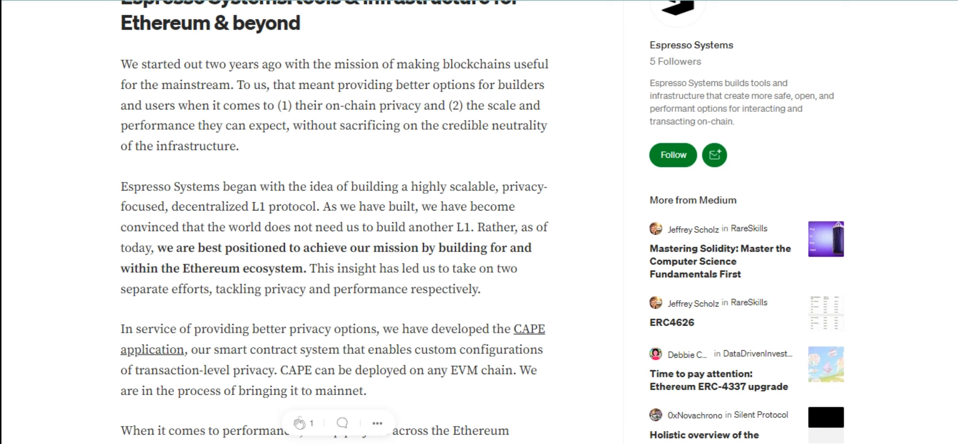
pyautogui.scroll(-3)
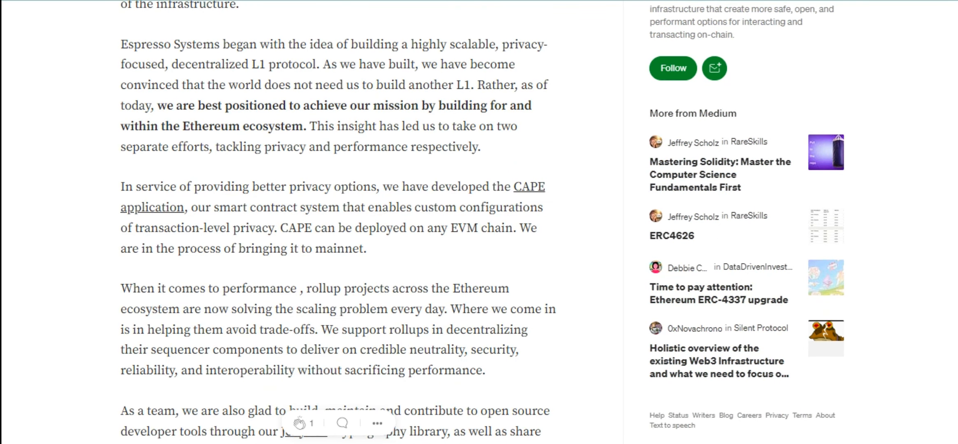
pyautogui.scroll(-3)
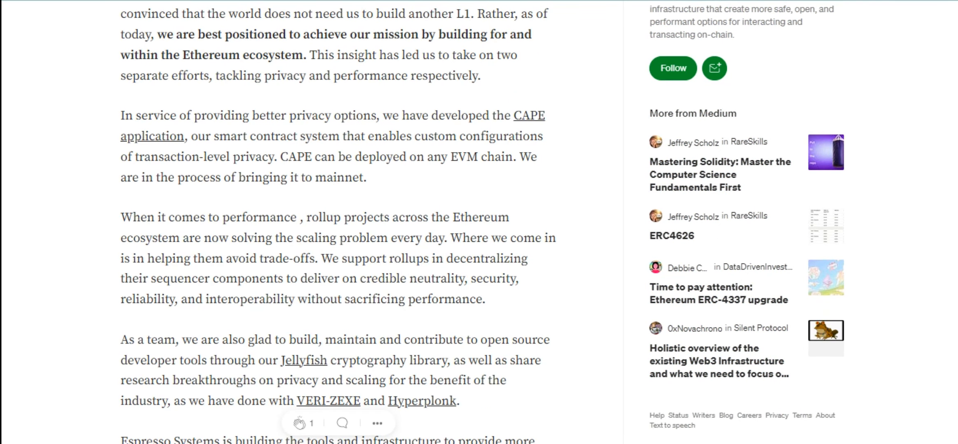
pyautogui.scroll(3)
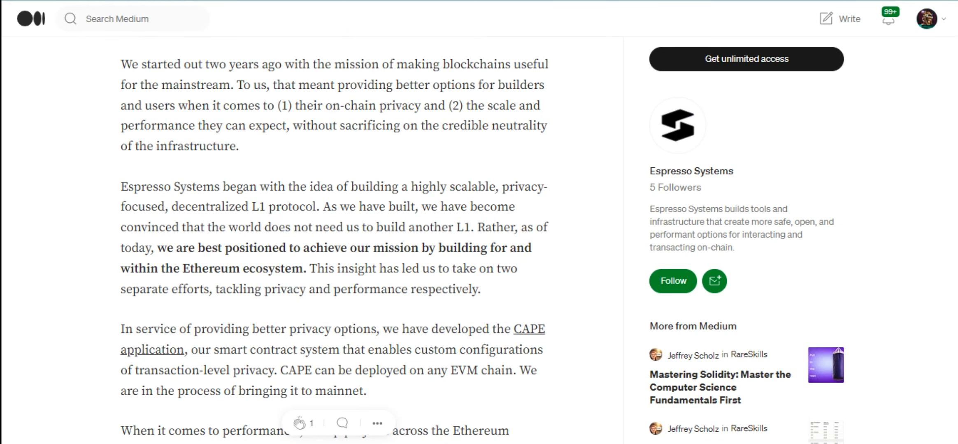
pyautogui.scroll(-3)
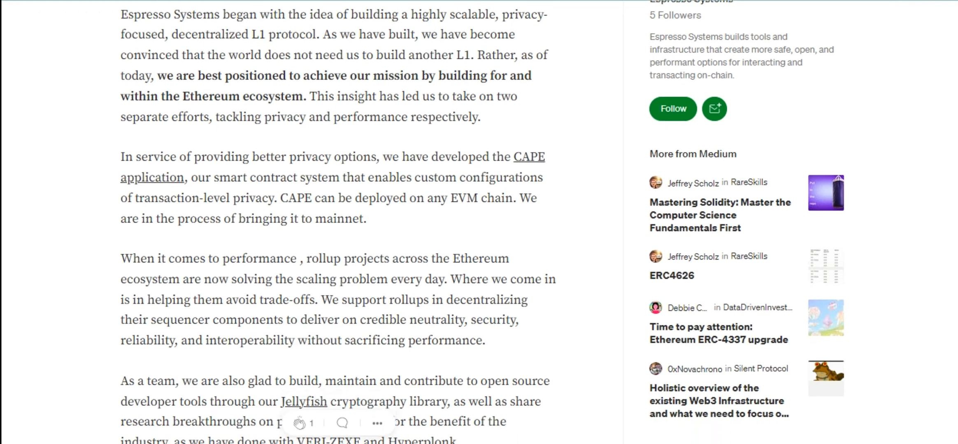
pyautogui.scroll(-3)
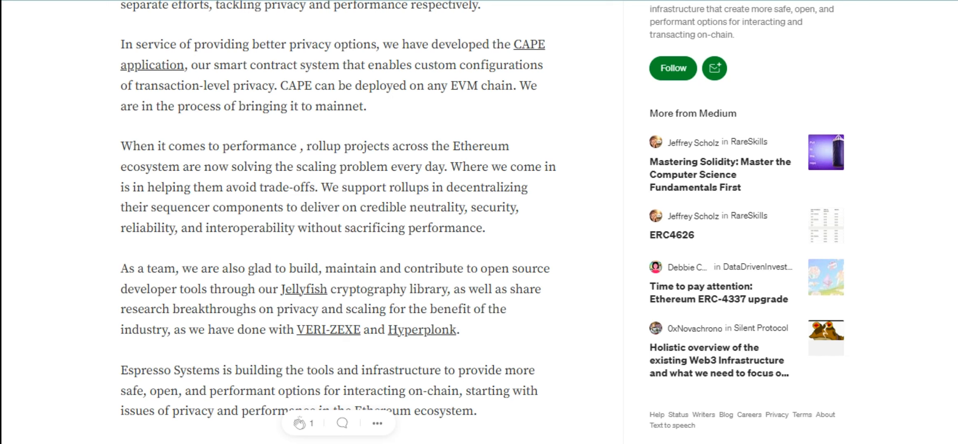
pyautogui.scroll(-3)
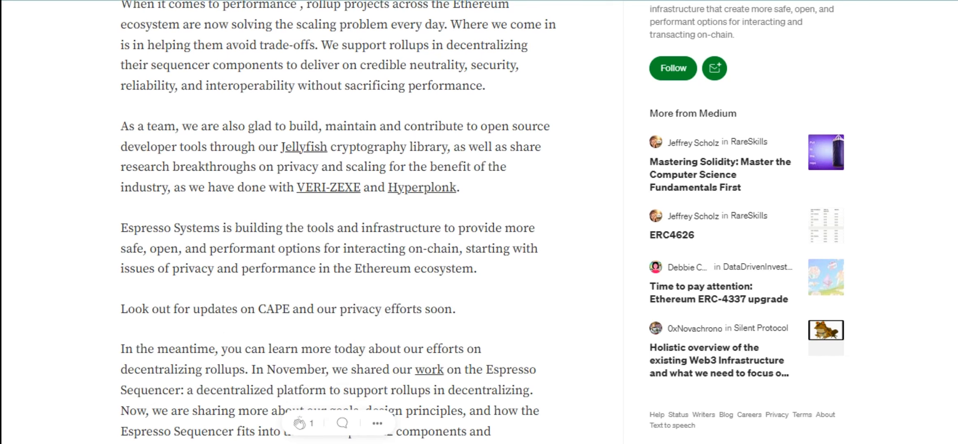
pyautogui.scroll(-3)
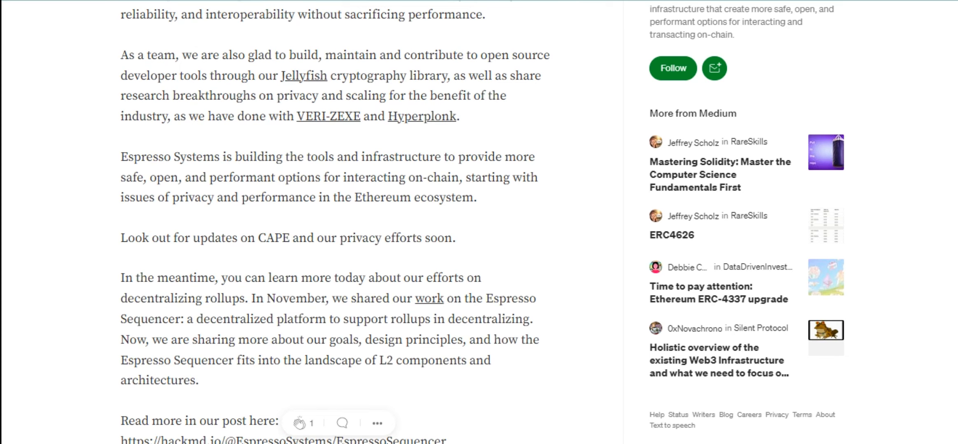
pyautogui.scroll(-3)
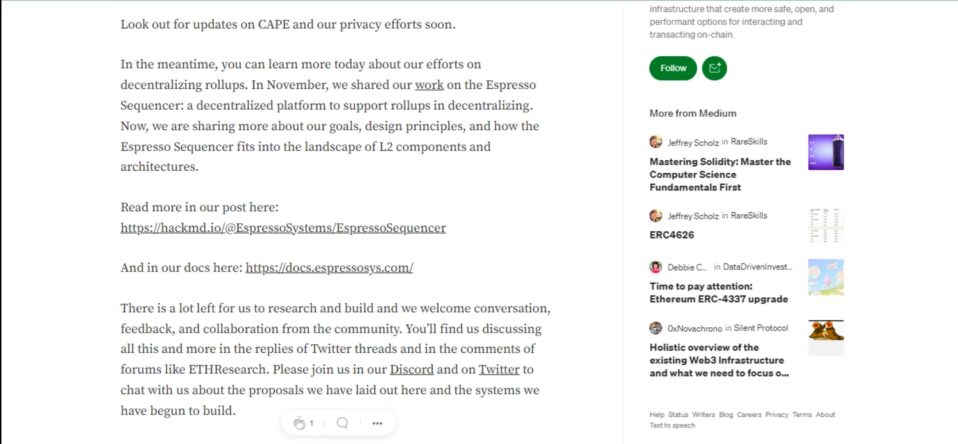
pyautogui.scroll(-3)
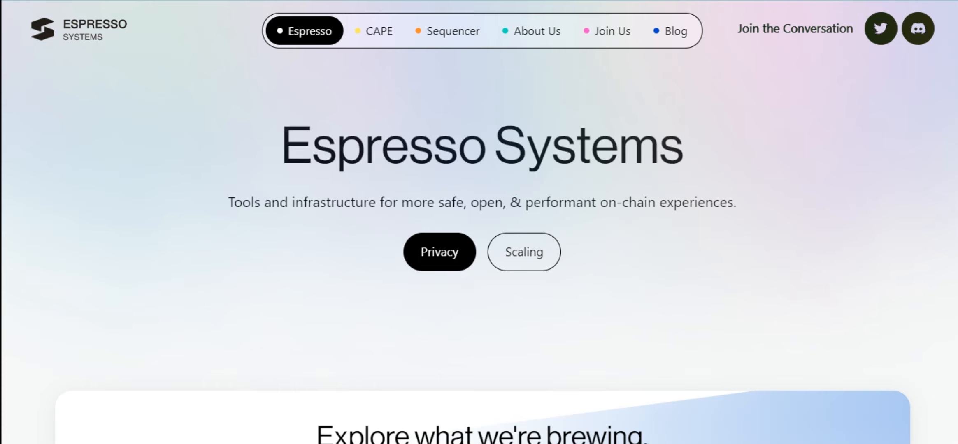
pyautogui.scroll(-3)
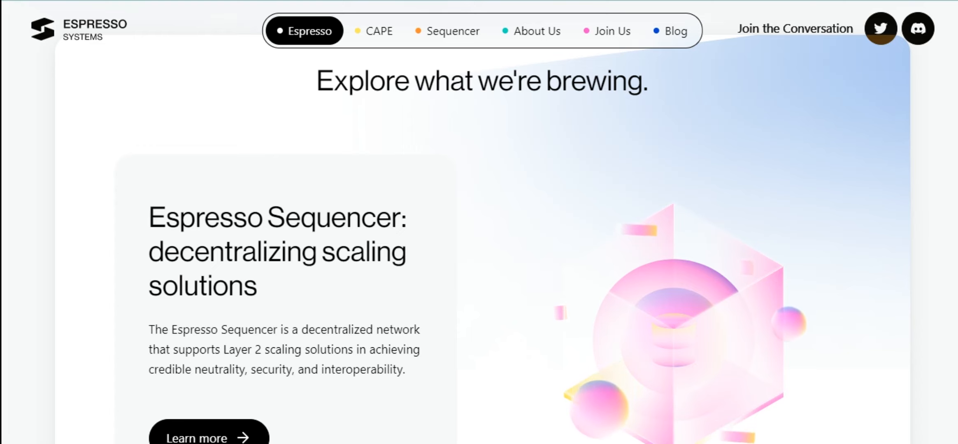
pyautogui.scroll(3)
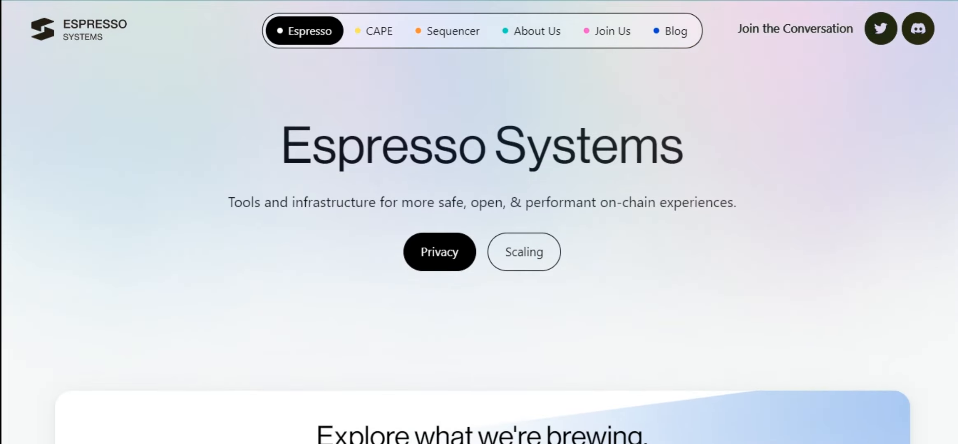